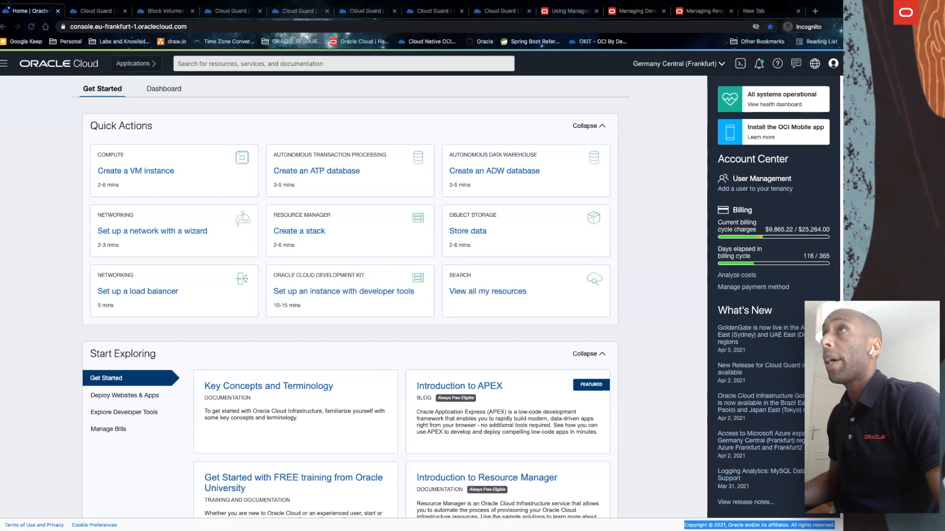
Open the Cloud Advisor dashboard from the Governance and Administration menu
click(5, 63)
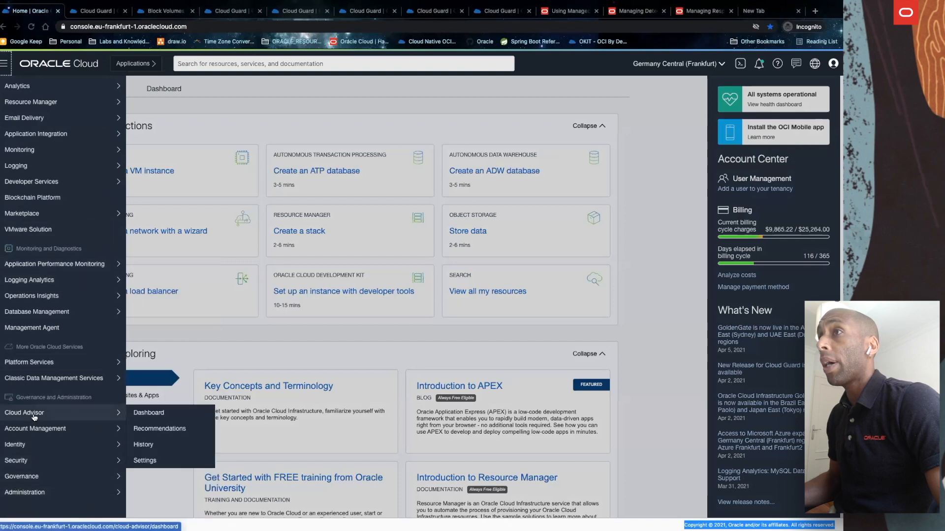
click(148, 412)
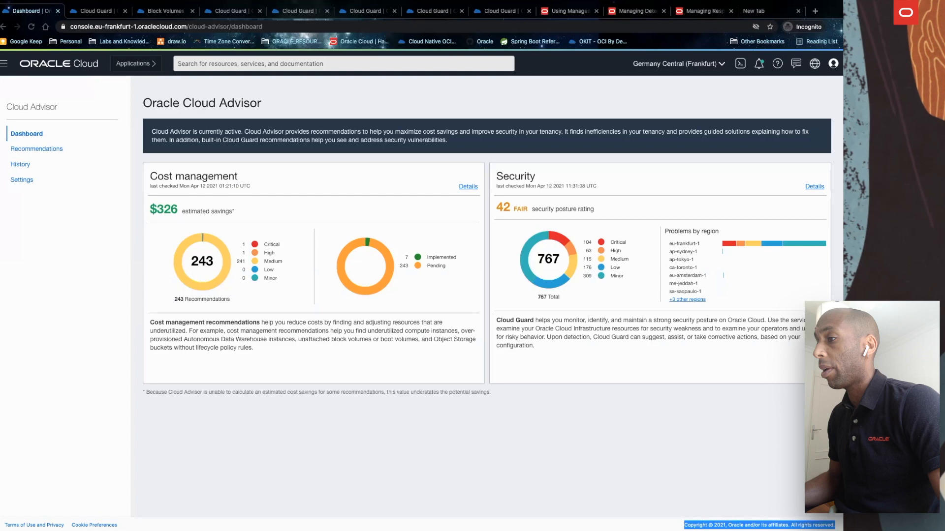
mouse_move(476, 215)
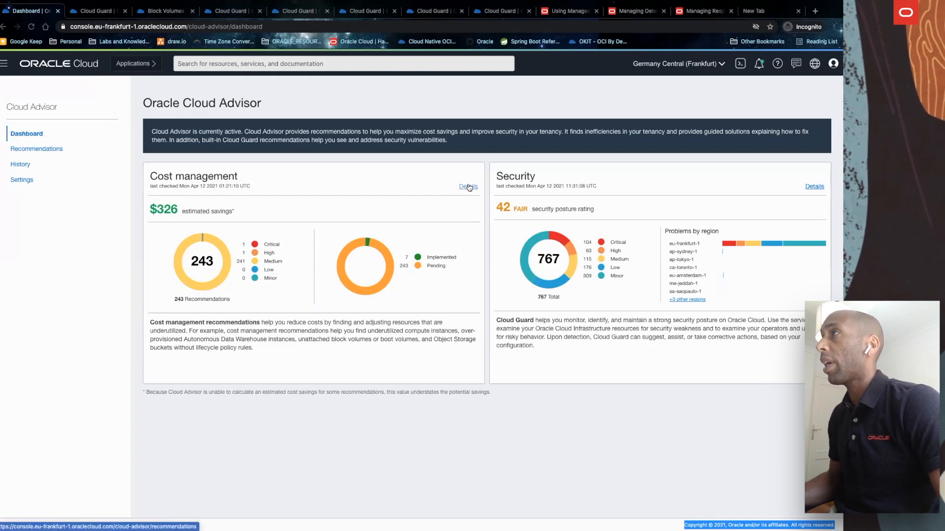
Open the cost management details and the 'Delete unattached block volumes' recommendation with 30 volumes
click(467, 186)
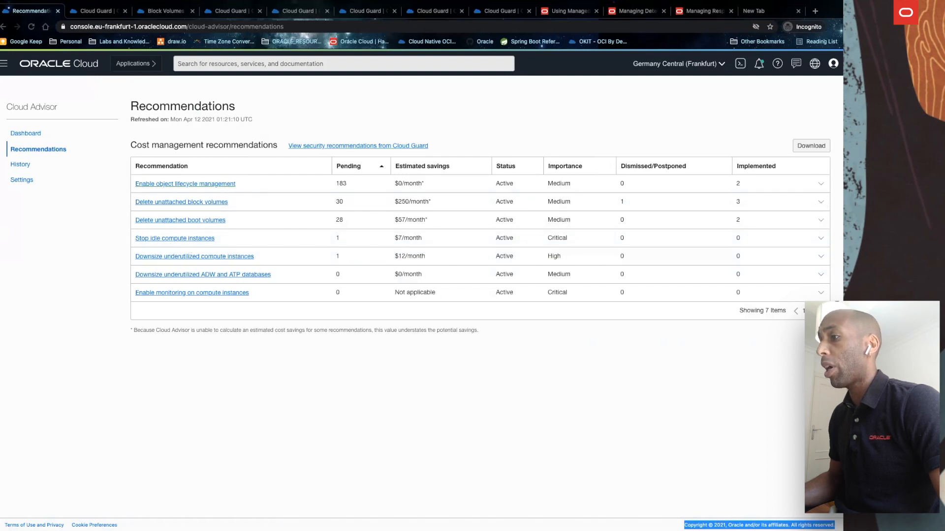
mouse_move(185, 184)
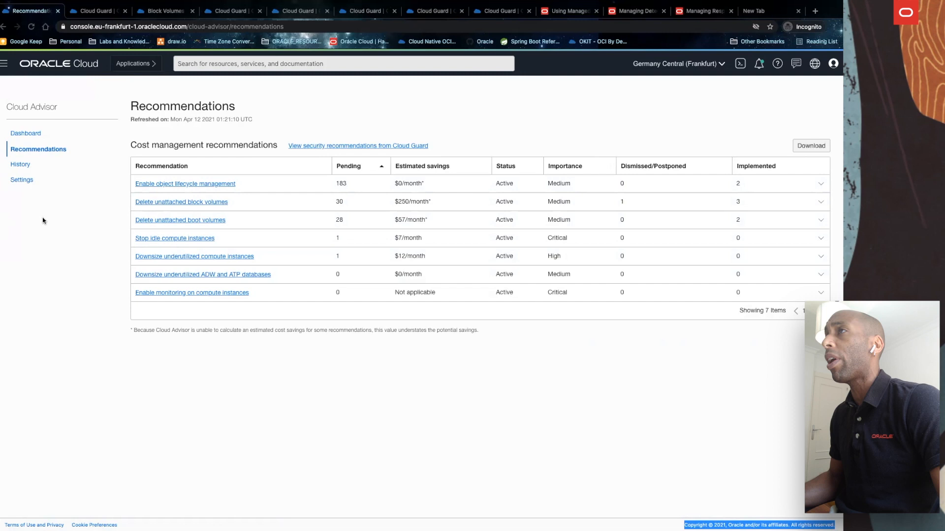
mouse_move(107, 199)
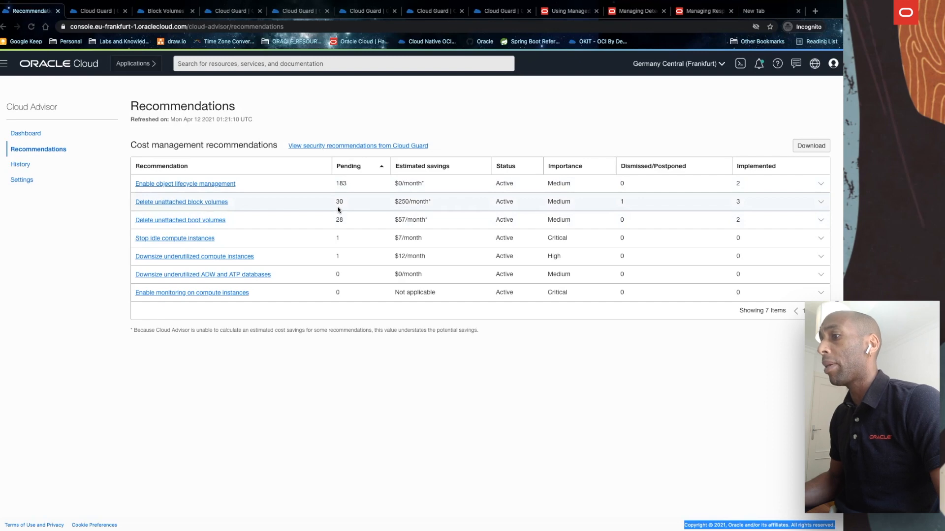
click(182, 202)
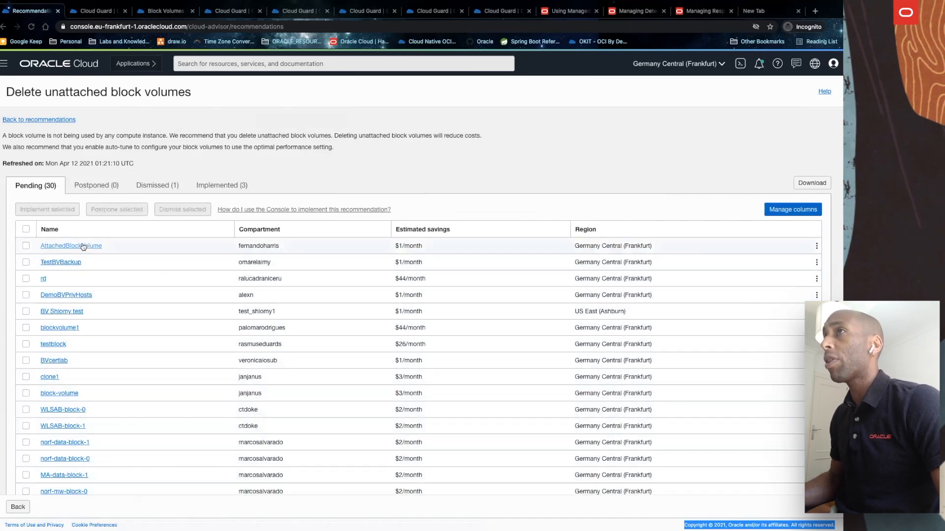
View AttachedBlockVolume's details, then bring up its row actions in the recommendation list
click(71, 246)
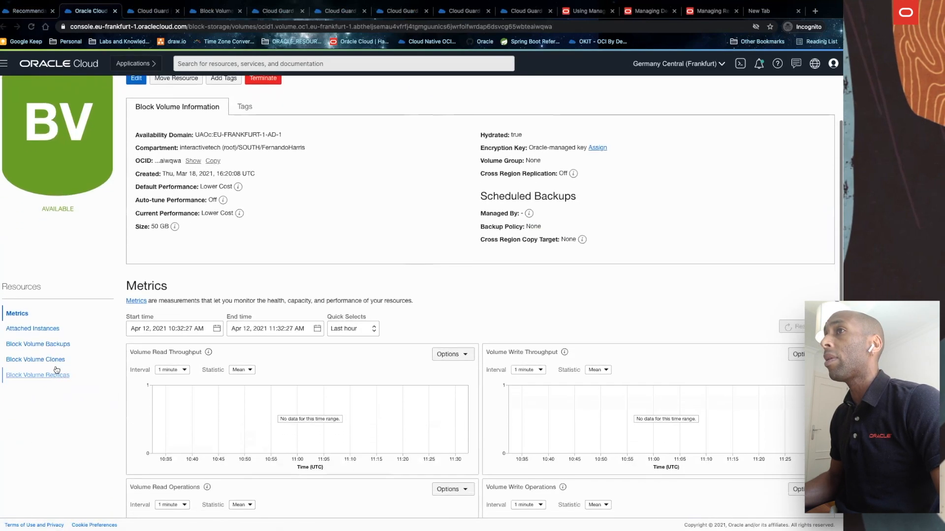
click(32, 329)
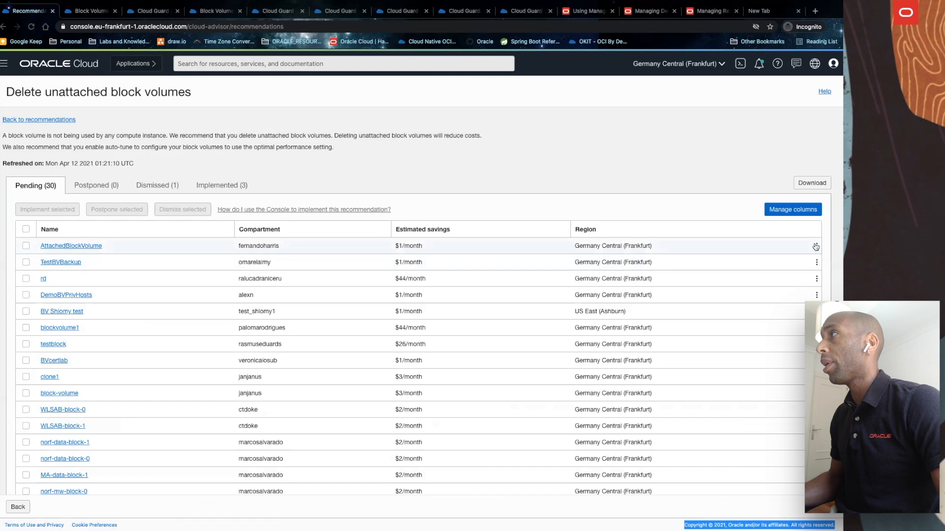
click(815, 247)
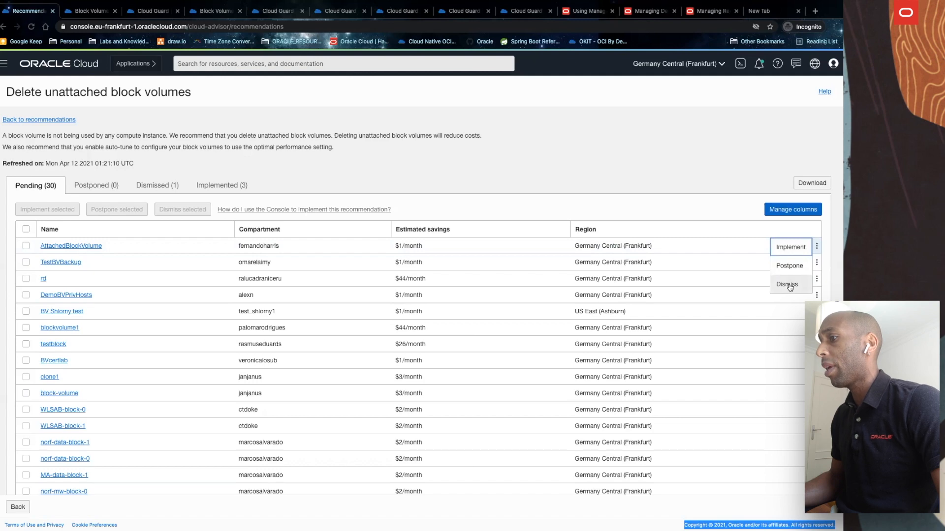
Implement the recommendation to delete AttachedBlockVolume and close the work request summary
click(789, 246)
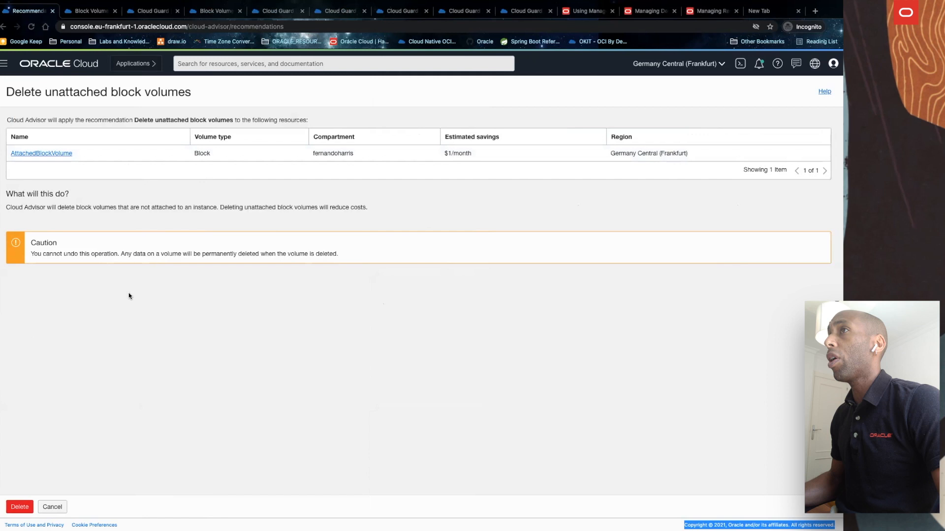
mouse_move(71, 260)
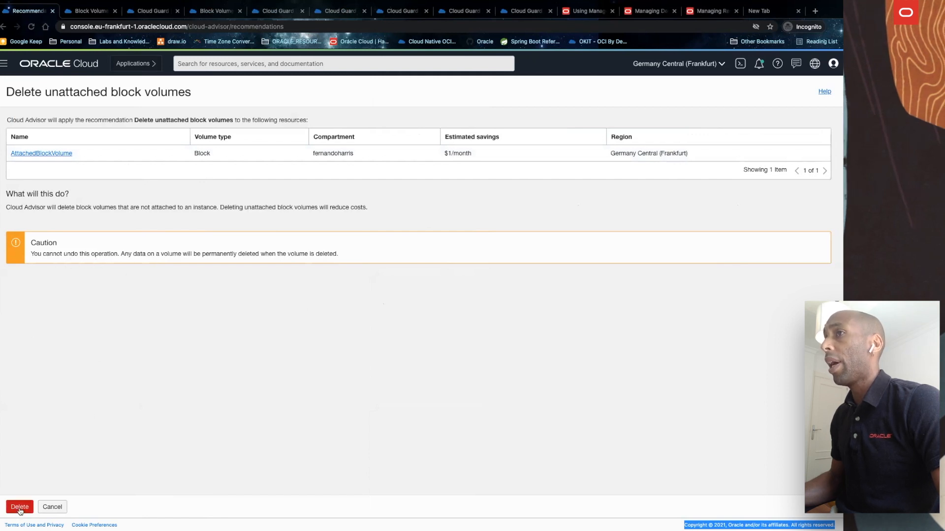
click(19, 507)
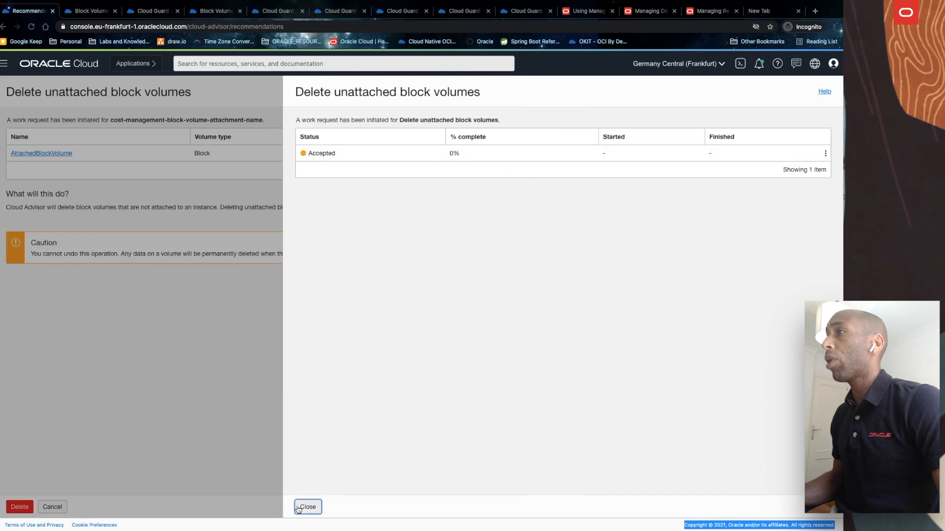
click(307, 507)
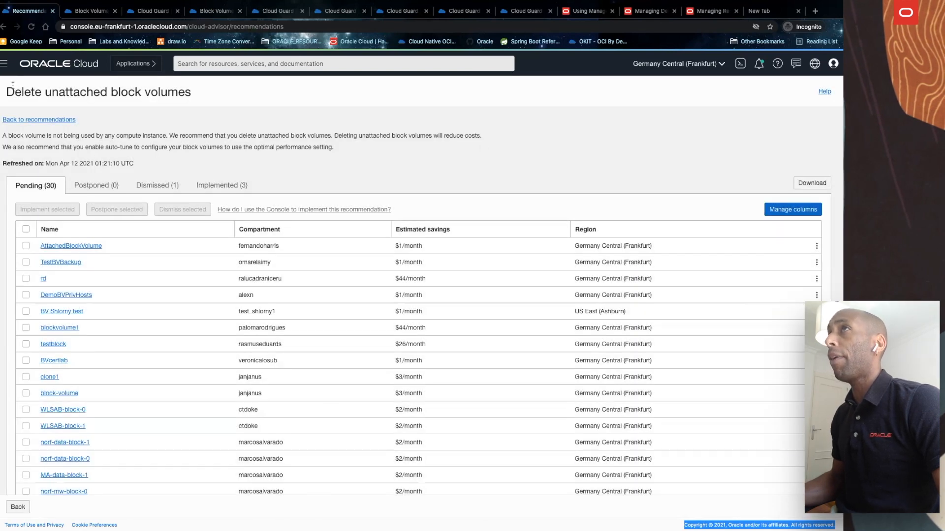
Open the Cloud Advisor history and review AttachedBlockVolume's entry
click(38, 119)
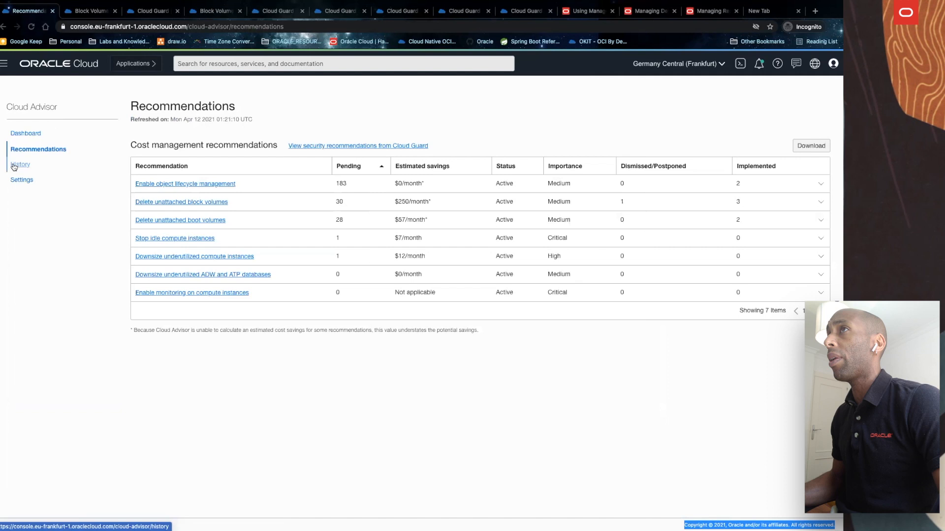
click(21, 165)
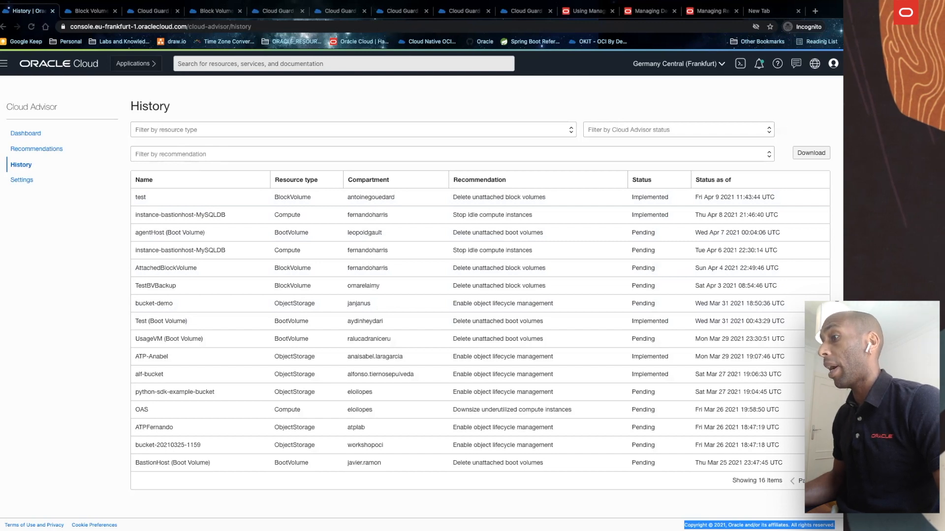
click(166, 268)
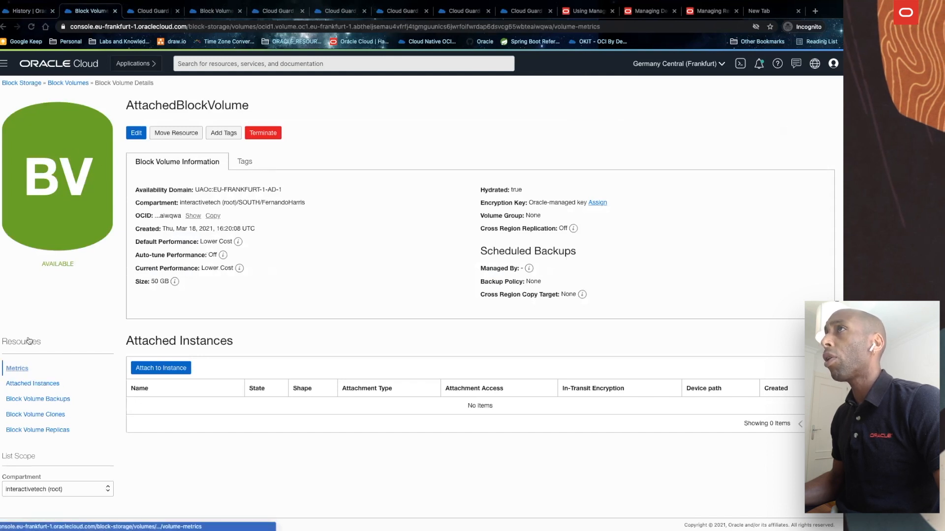
Confirm the Block Volumes list is empty and reload history showing AttachedBlockVolume Implemented
click(68, 83)
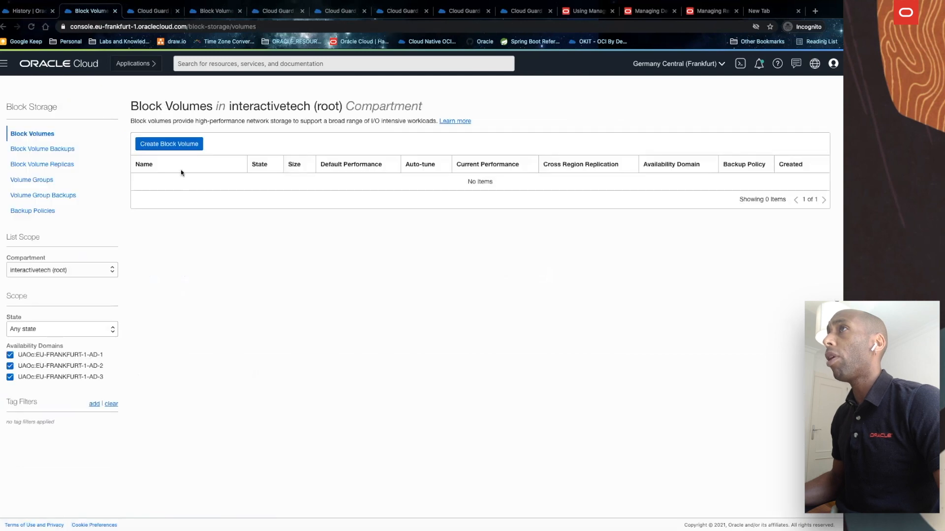
mouse_move(43, 148)
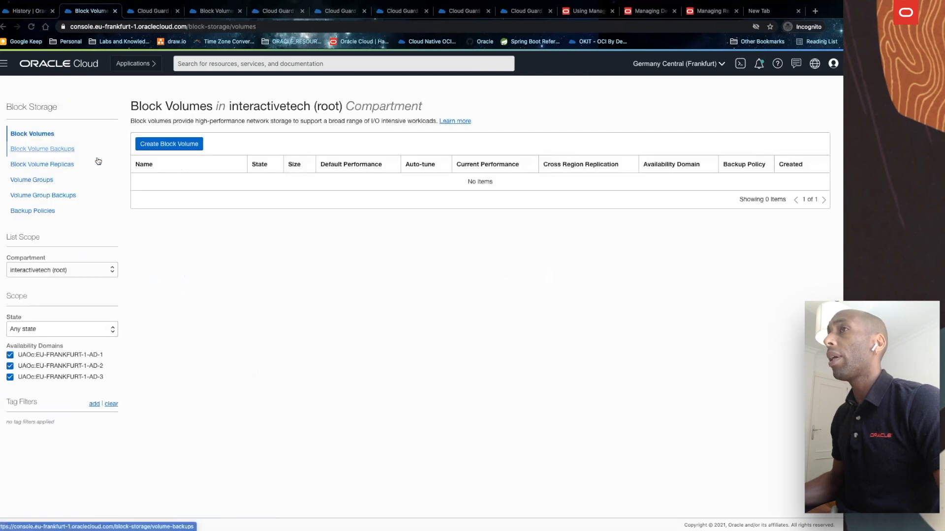
click(25, 11)
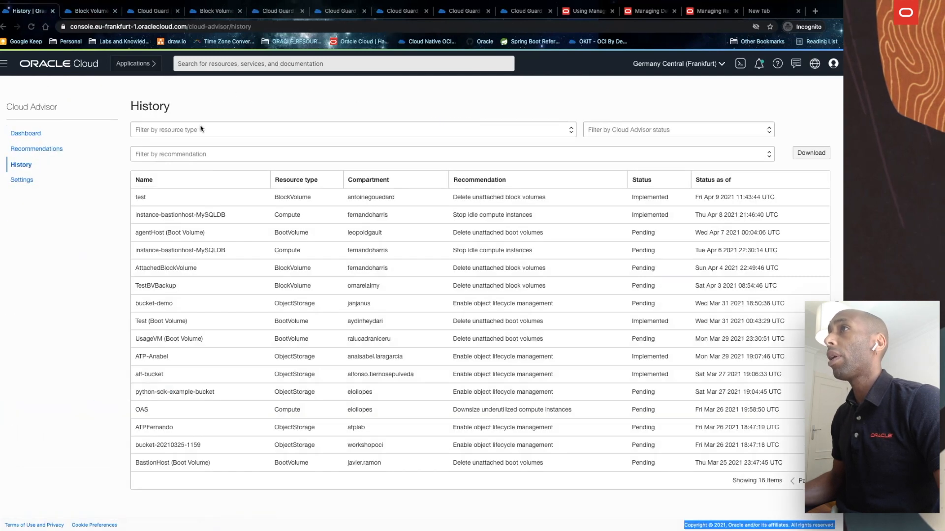
click(87, 11)
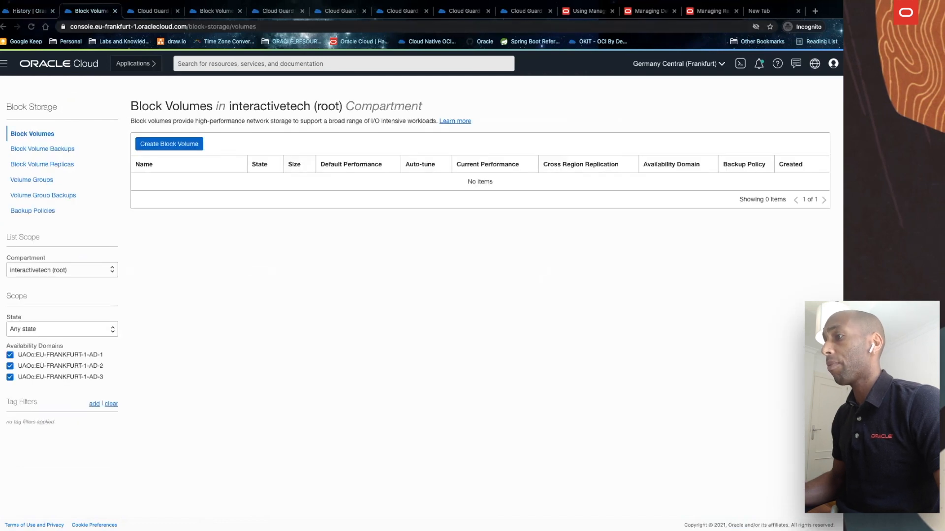
click(27, 11)
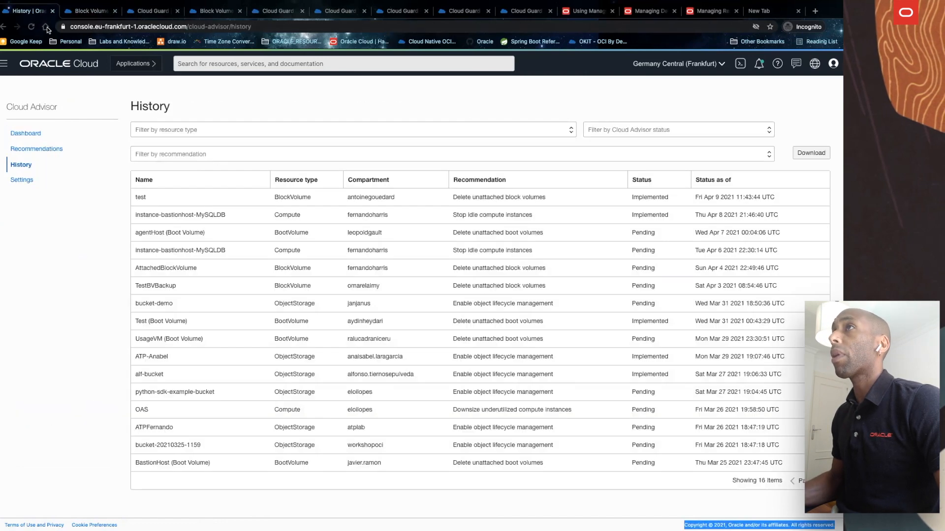
mouse_move(357, 215)
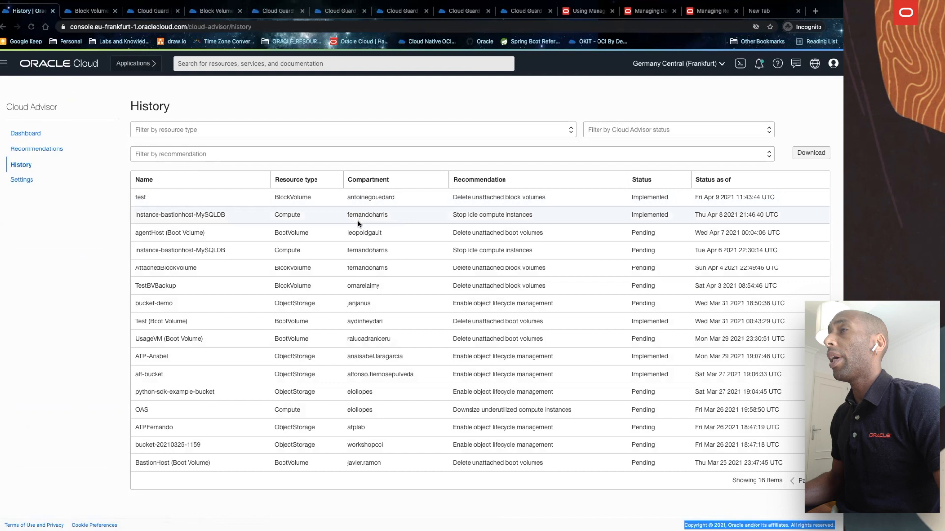
click(32, 27)
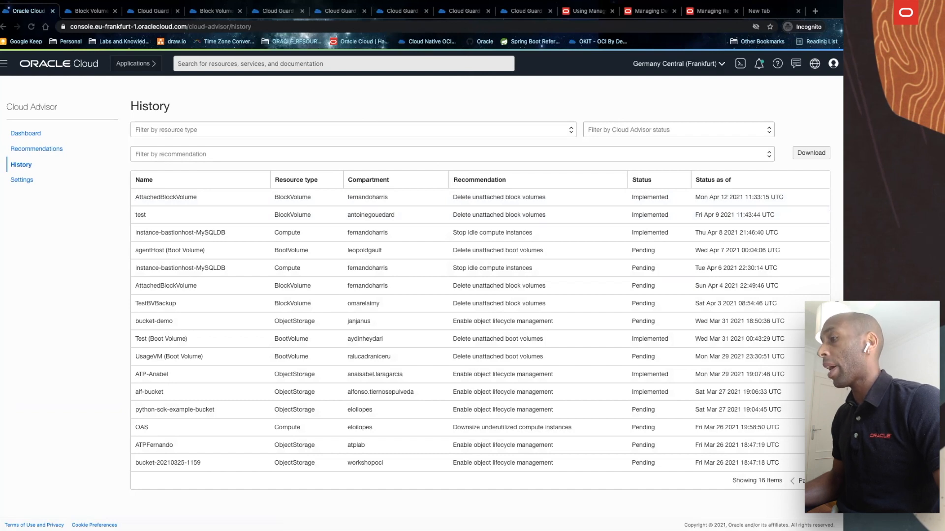
mouse_move(231, 115)
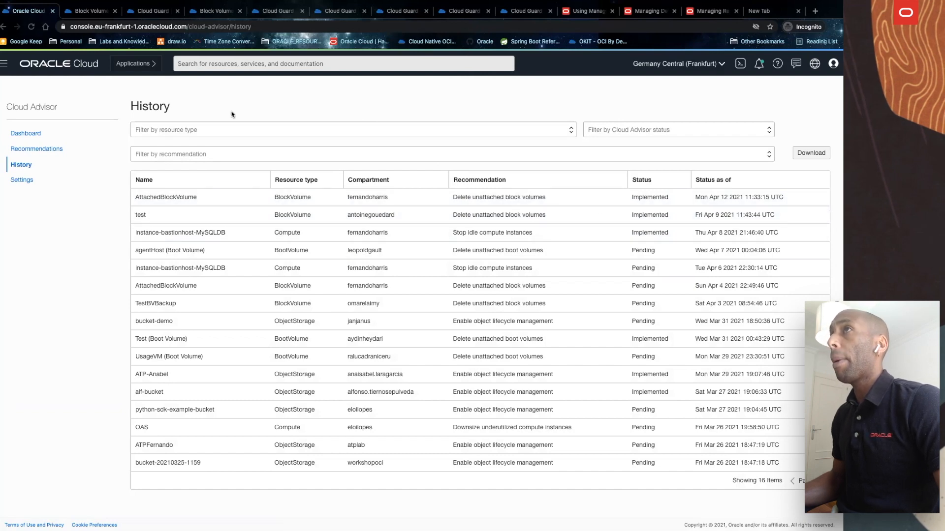
On the Cloud Guard overview (score 42, 767 problems), group problems by Resource Type
click(26, 133)
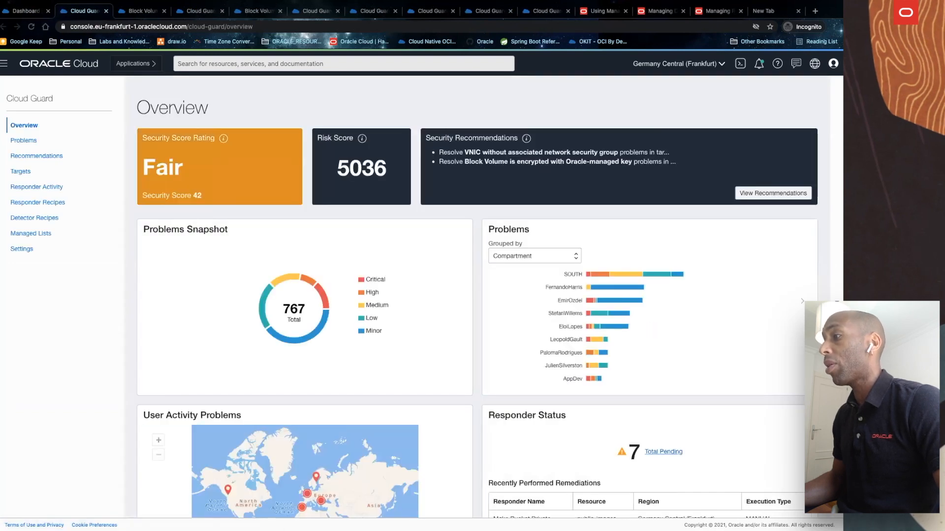
mouse_move(536, 240)
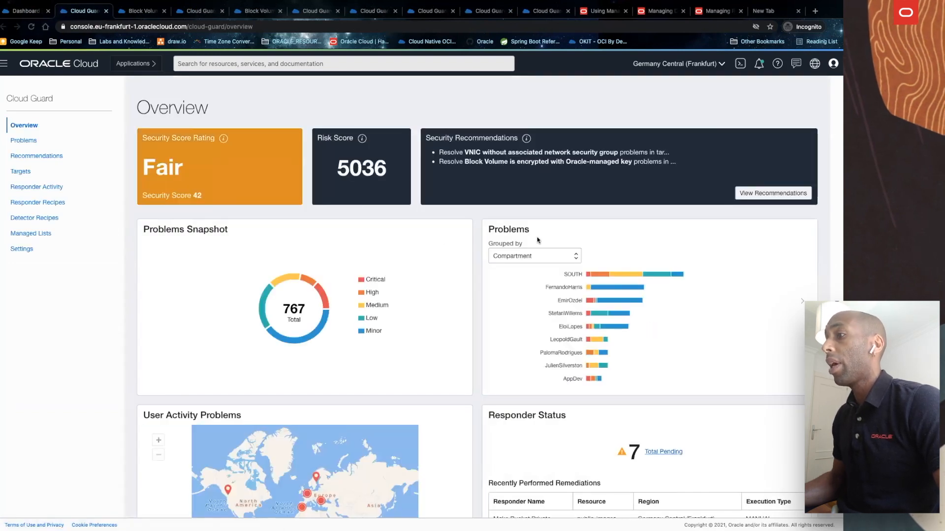
scroll(down, 3)
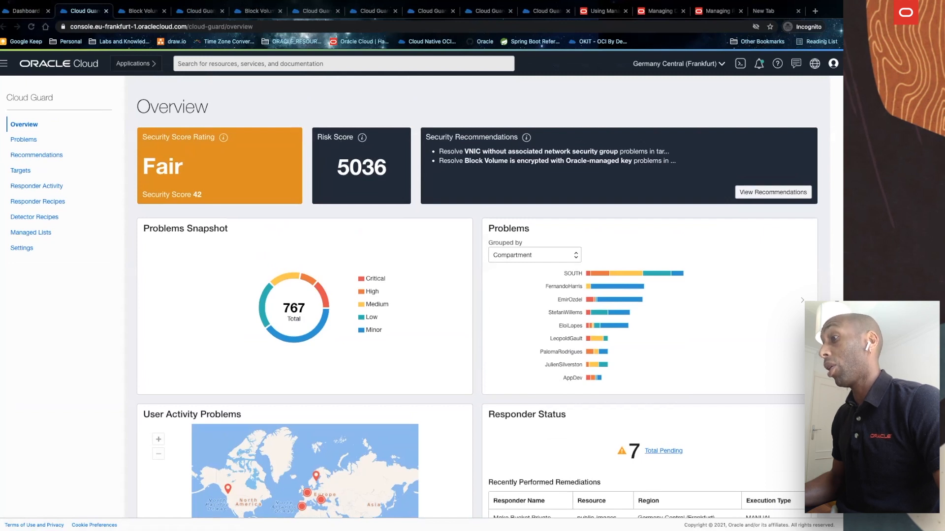
mouse_move(726, 170)
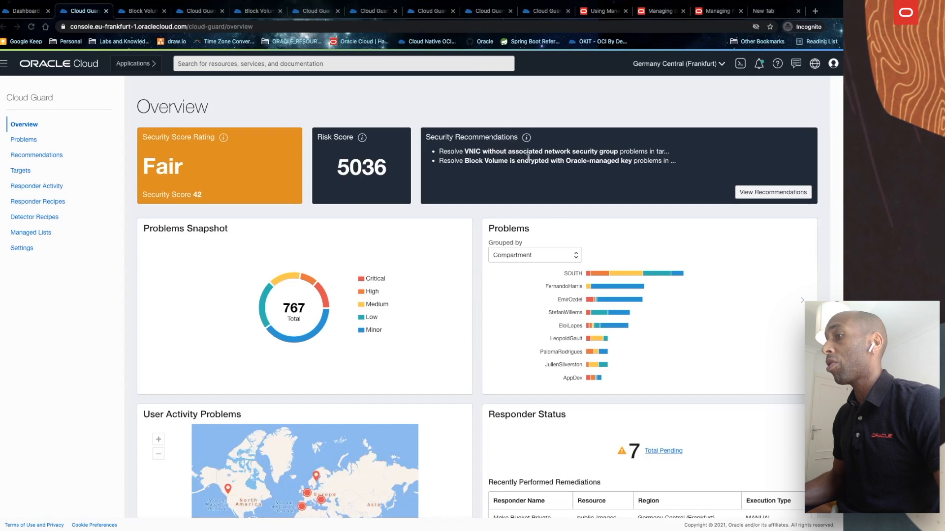
mouse_move(529, 156)
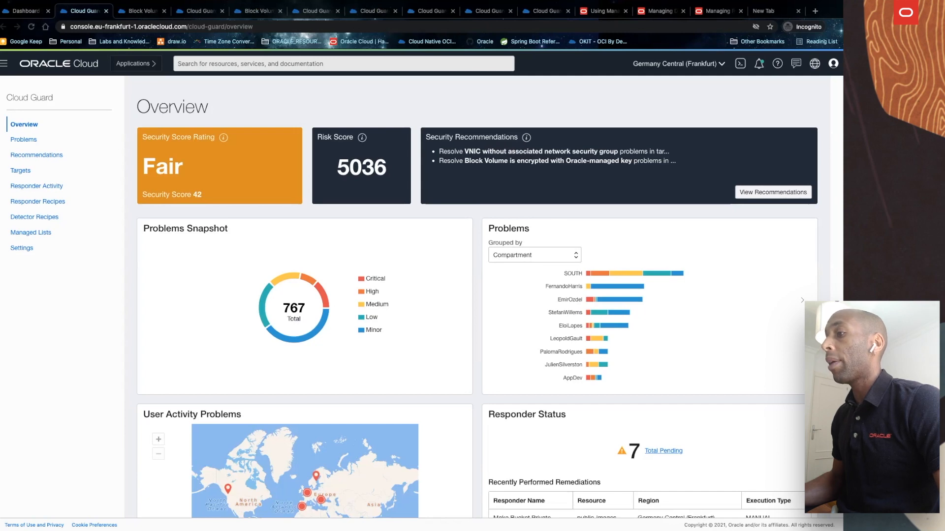
scroll(down, 3)
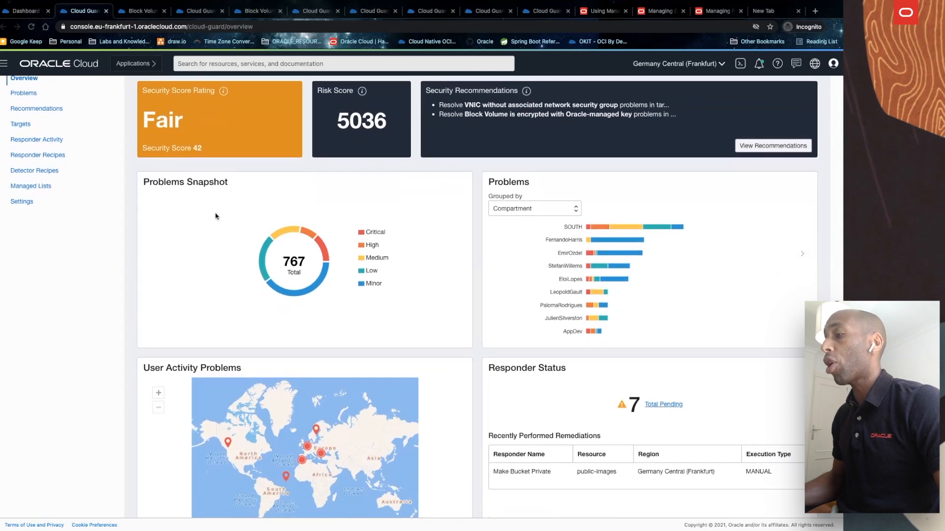
mouse_move(295, 275)
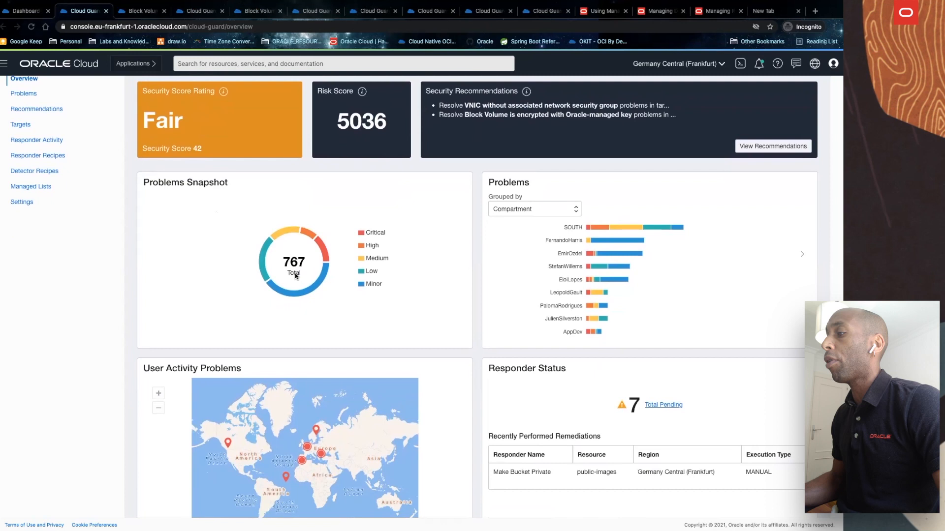
mouse_move(20, 272)
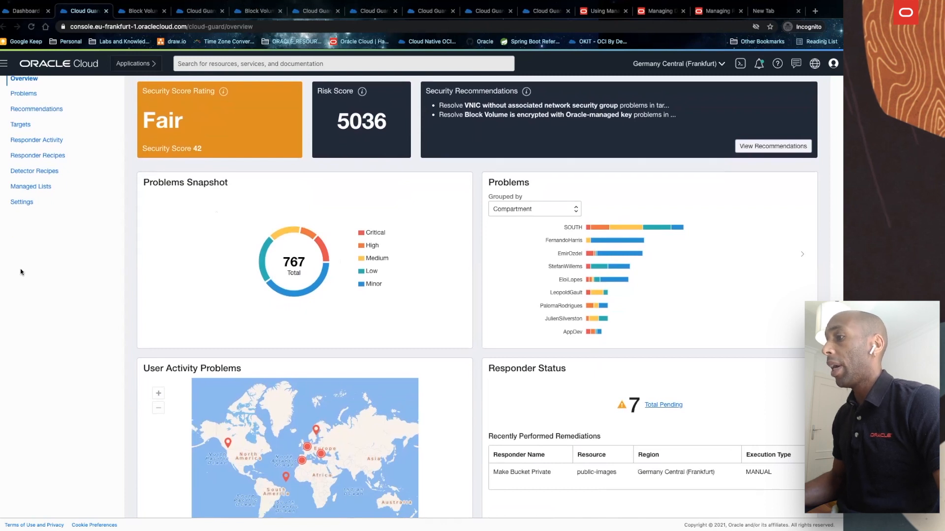
mouse_move(79, 275)
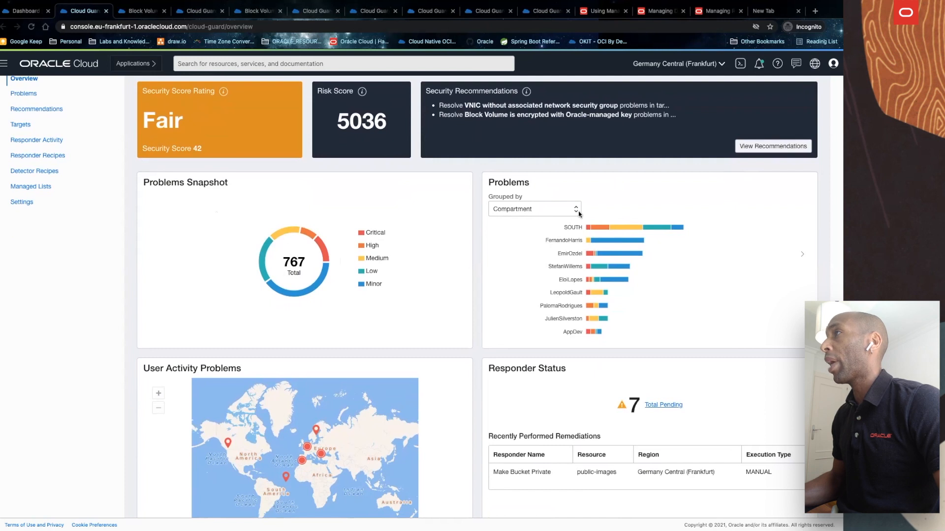
click(532, 209)
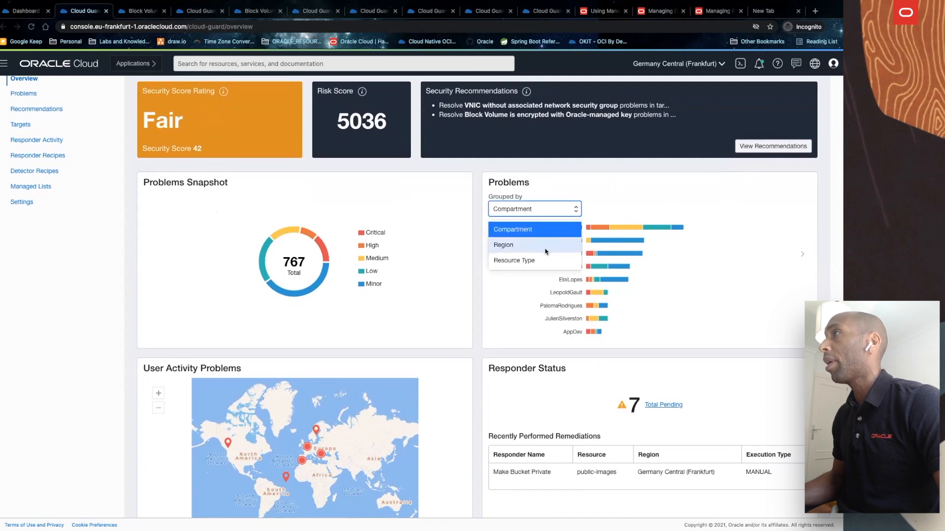
click(514, 260)
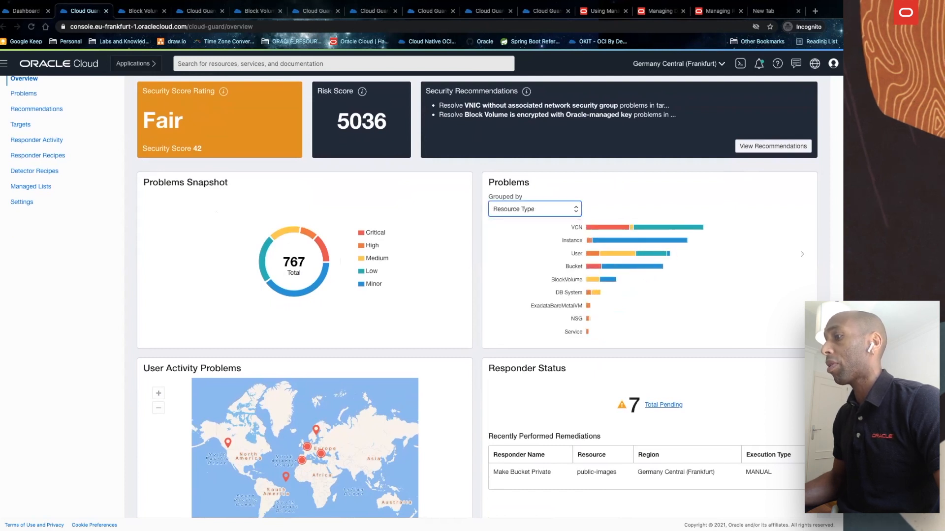
mouse_move(308, 290)
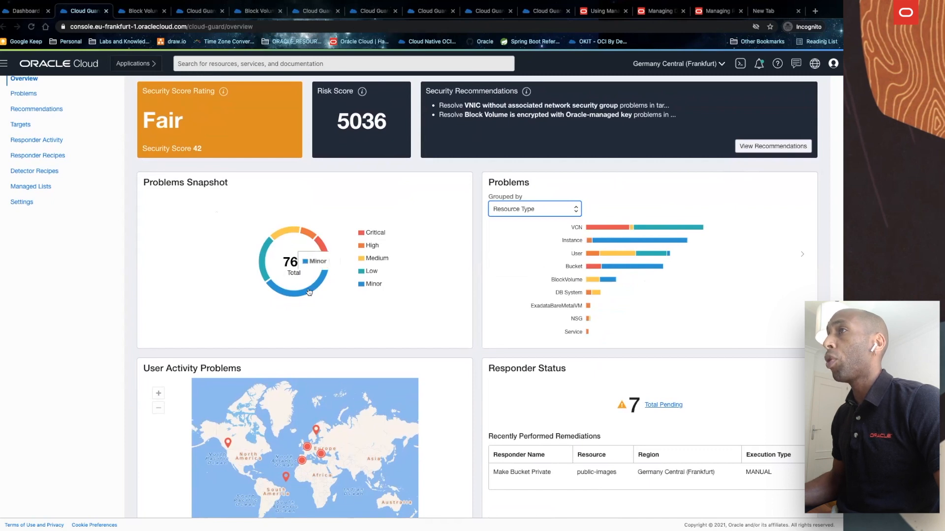
scroll(down, 3)
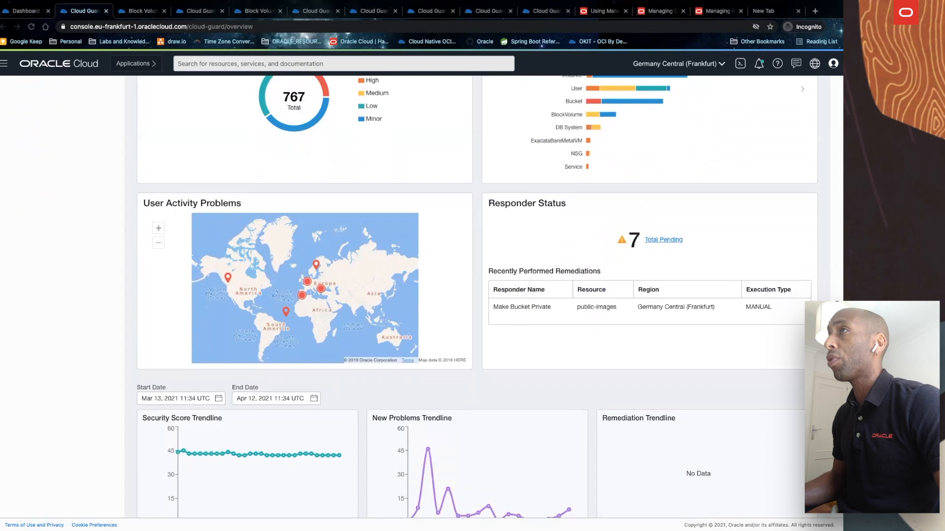
mouse_move(76, 233)
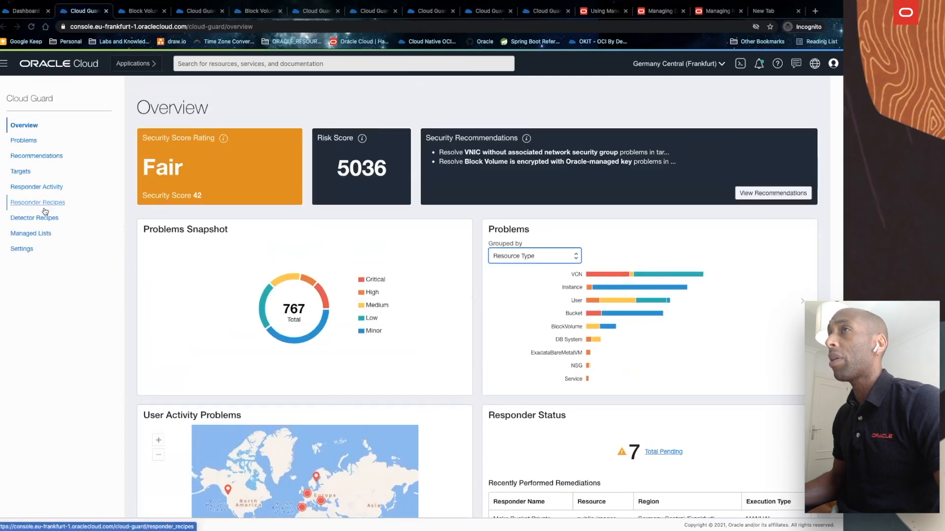
Browse Responder Recipes, Detector Recipes and Managed Lists, then open the Problems list
click(38, 202)
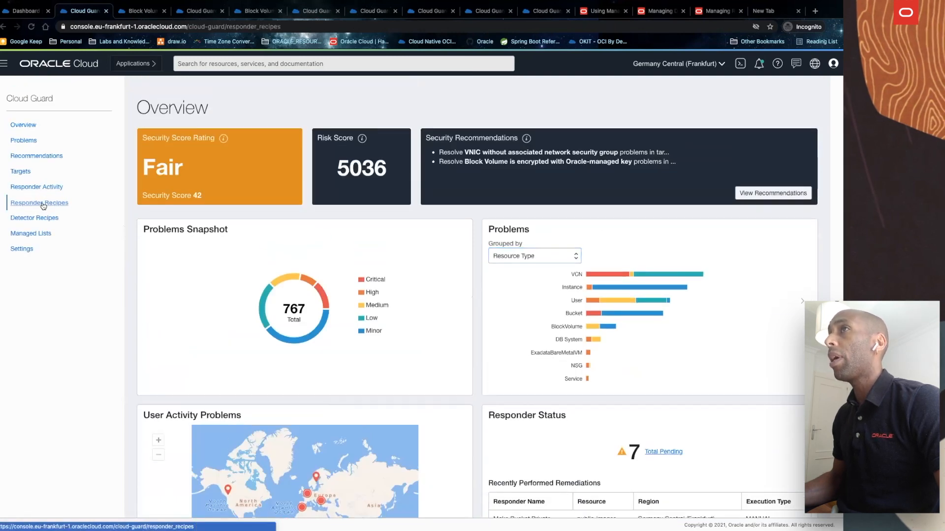
click(39, 202)
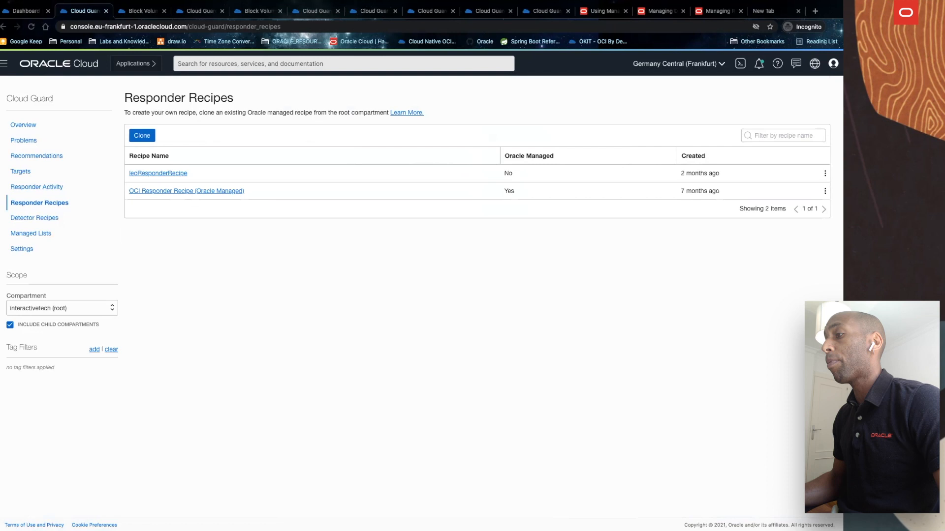
click(35, 218)
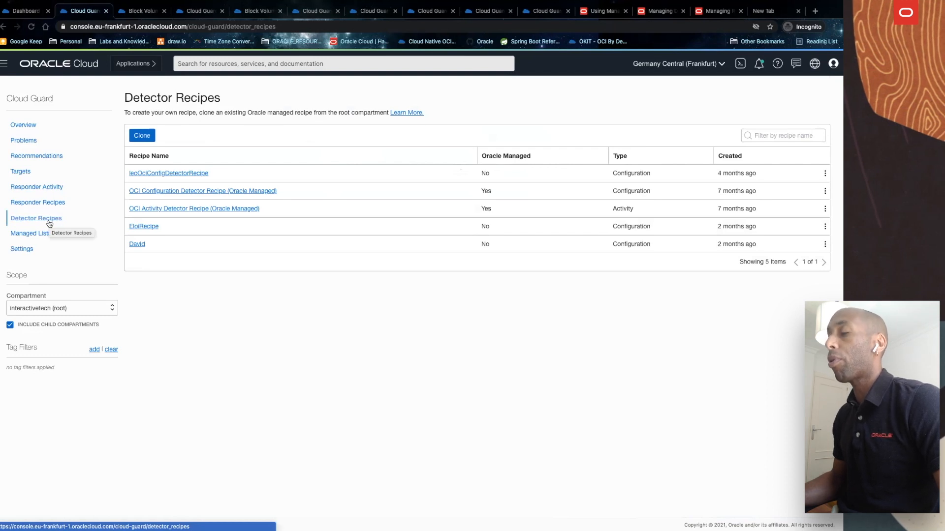
click(32, 234)
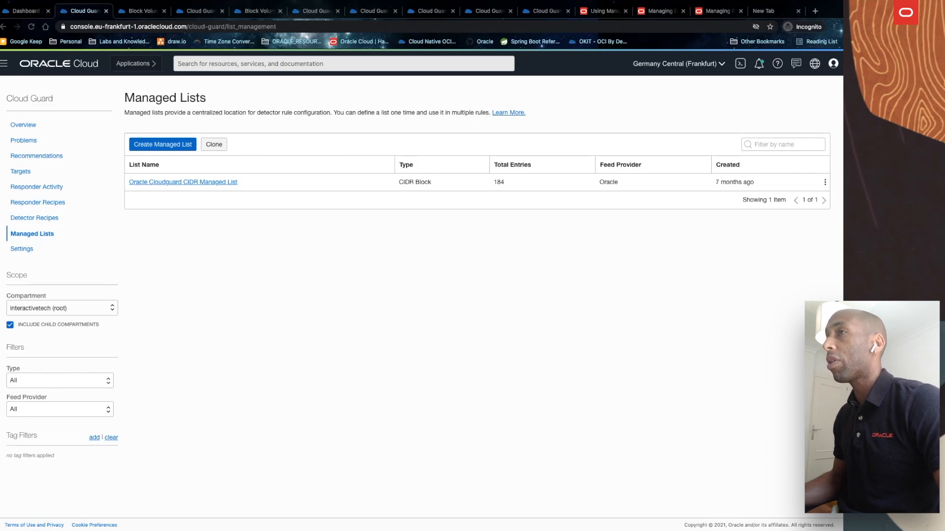
click(24, 140)
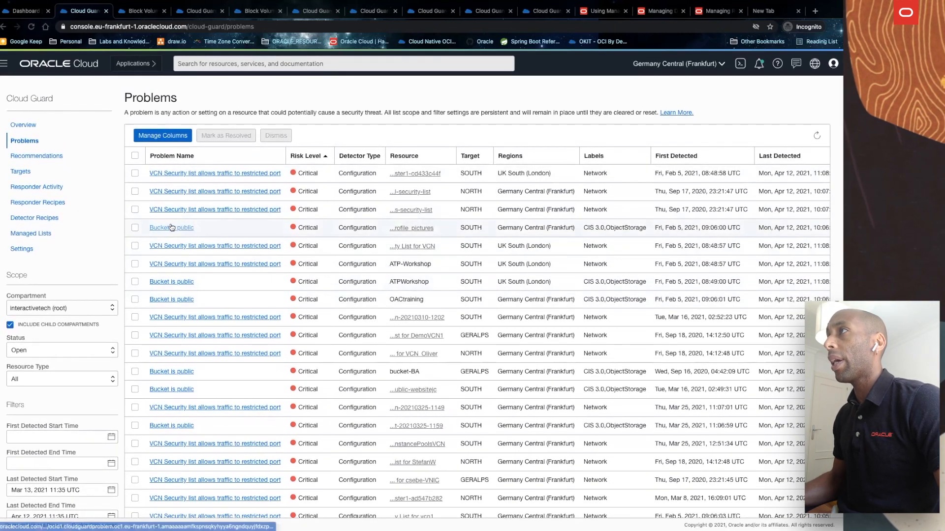
Open the 'Bucket is public' profile_pictures problem and its Make Bucket Private remediation panel
click(172, 227)
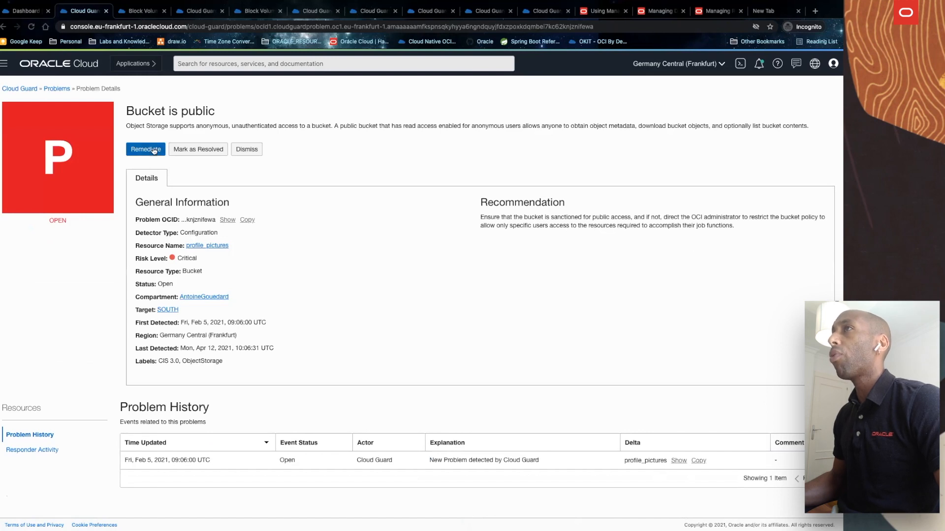
mouse_move(271, 153)
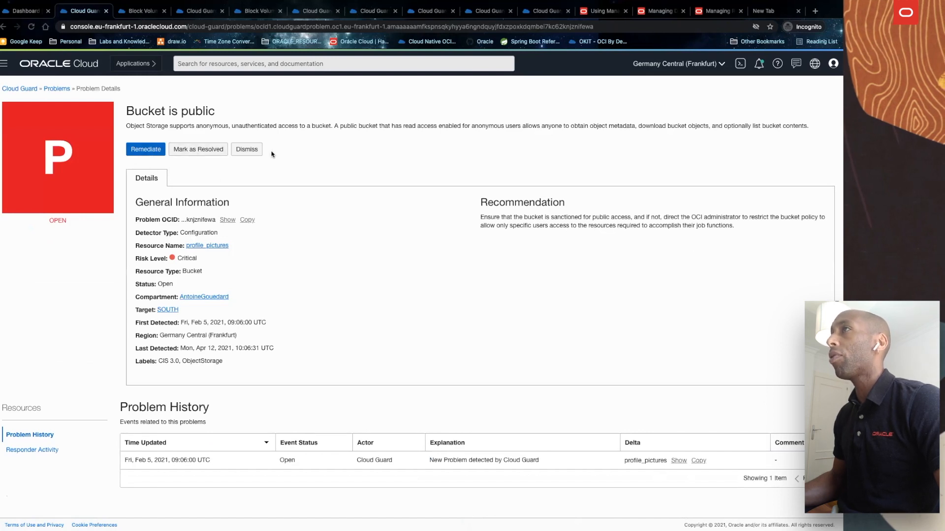
click(145, 148)
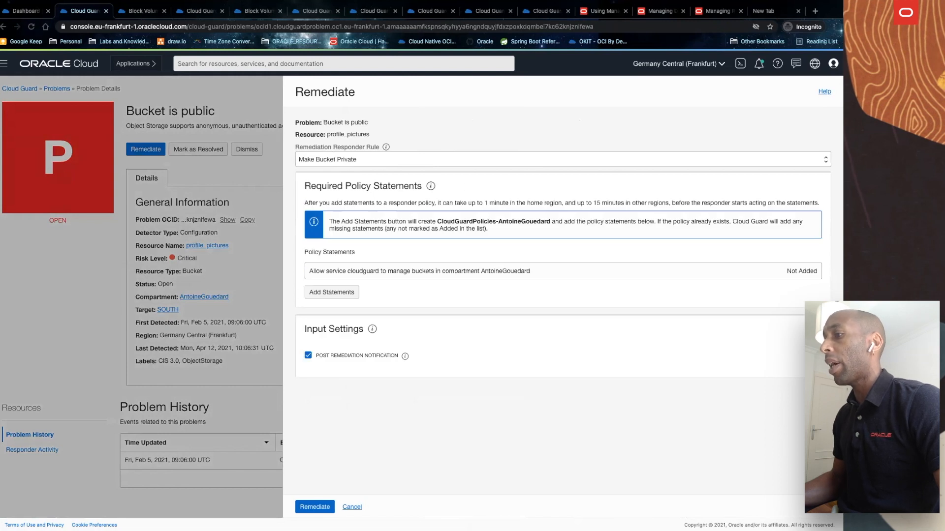
mouse_move(330, 109)
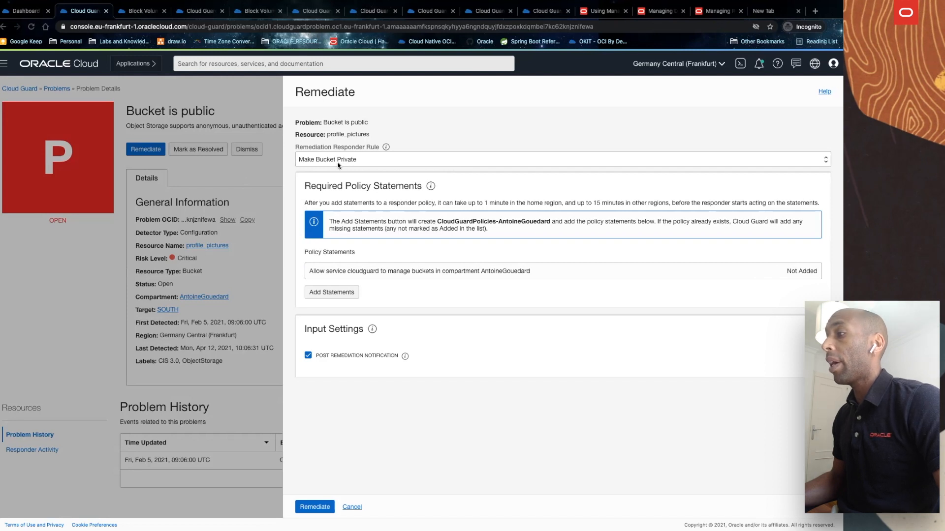
mouse_move(378, 255)
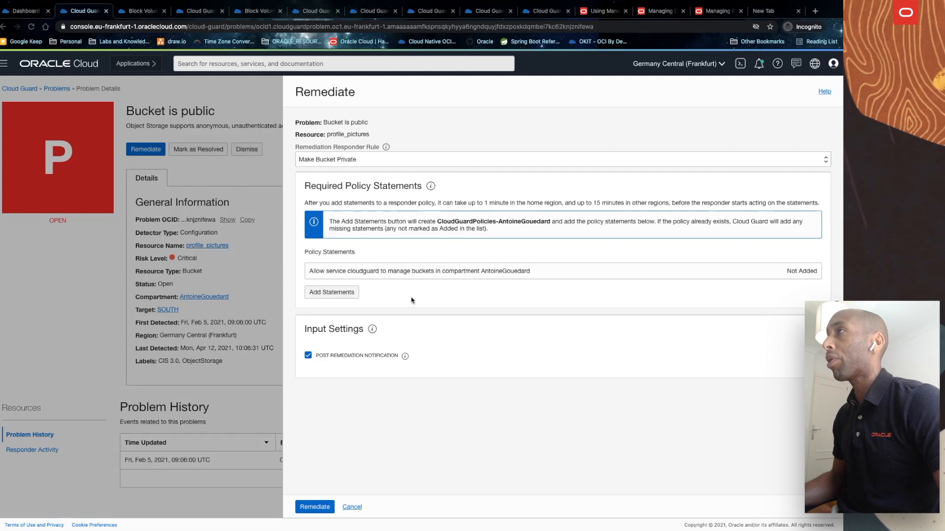
mouse_move(333, 283)
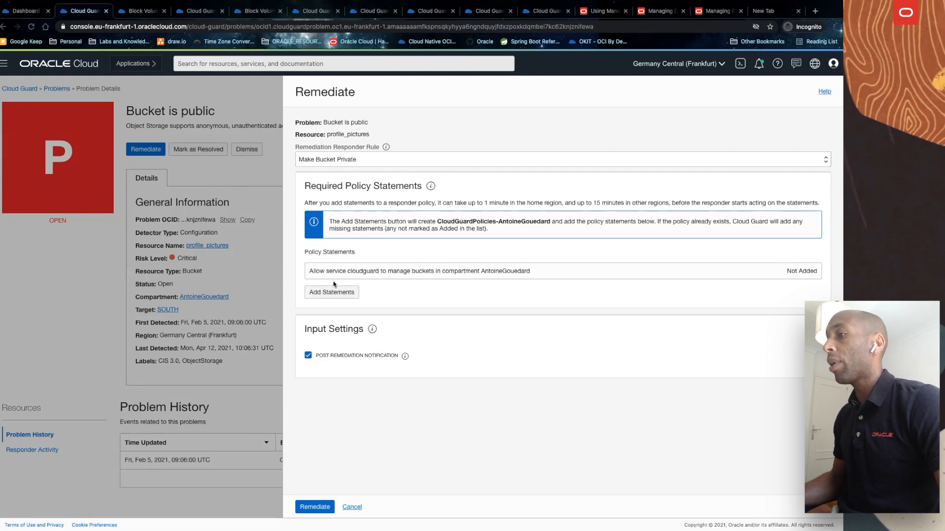
Cancel remediation, then dismiss the profile_pictures problem with the comment 'not critical'
click(352, 507)
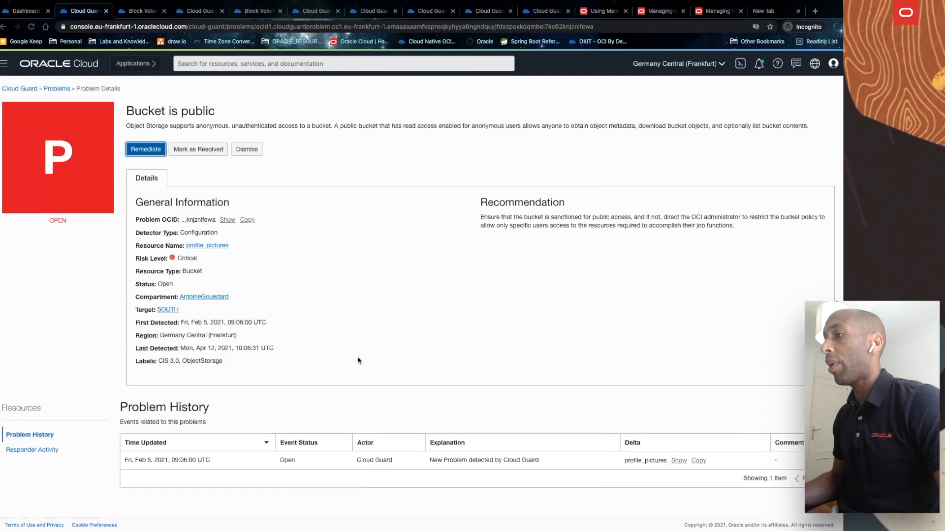
mouse_move(231, 180)
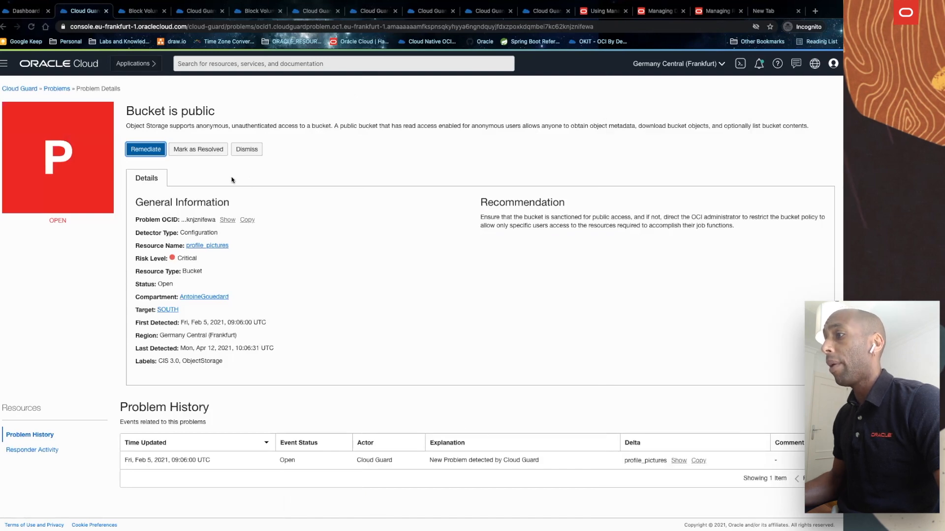
click(246, 149)
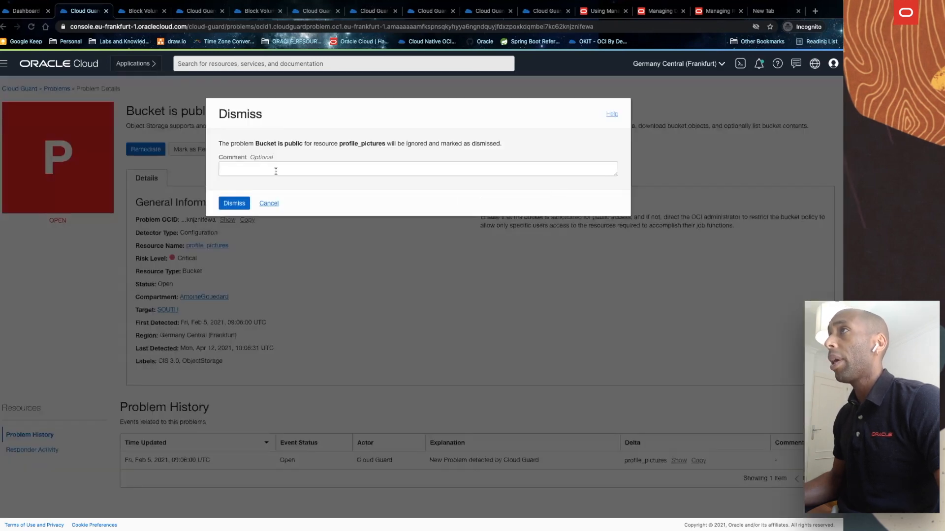
click(417, 168)
text(not c)
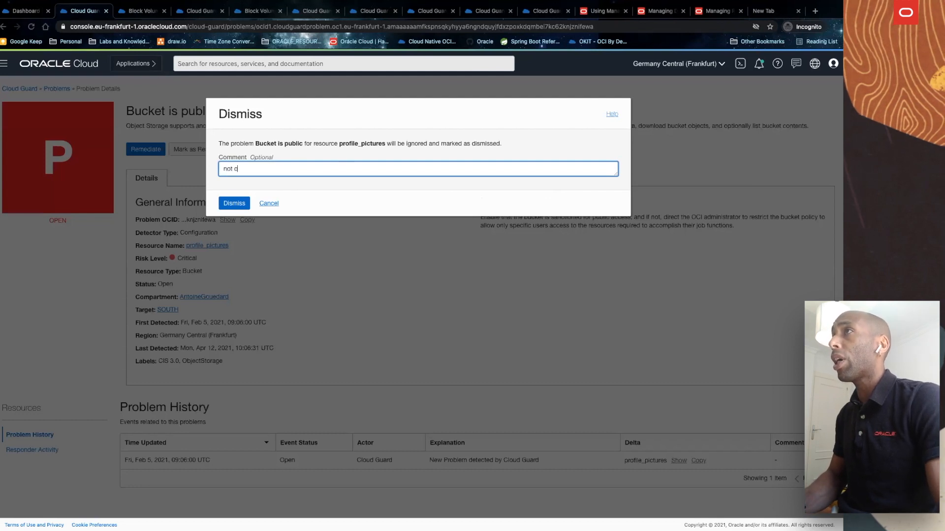
text(ritical)
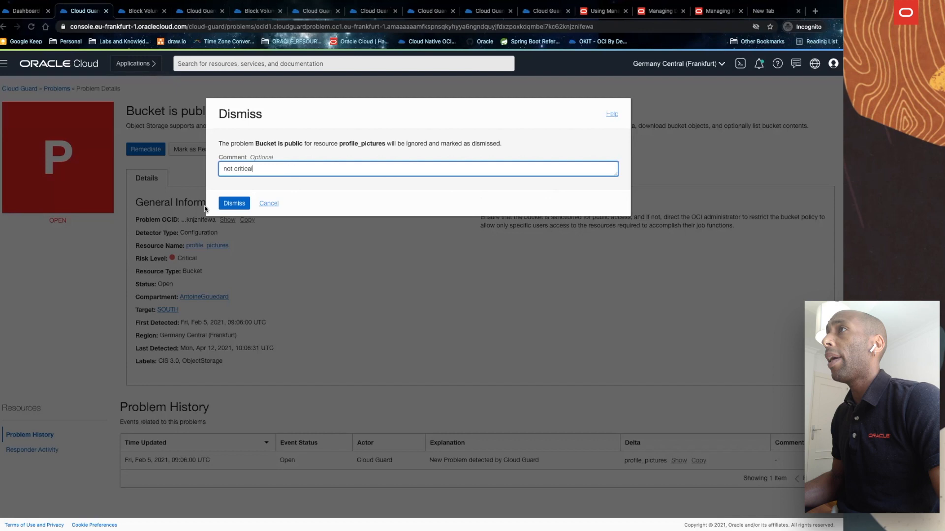
click(234, 203)
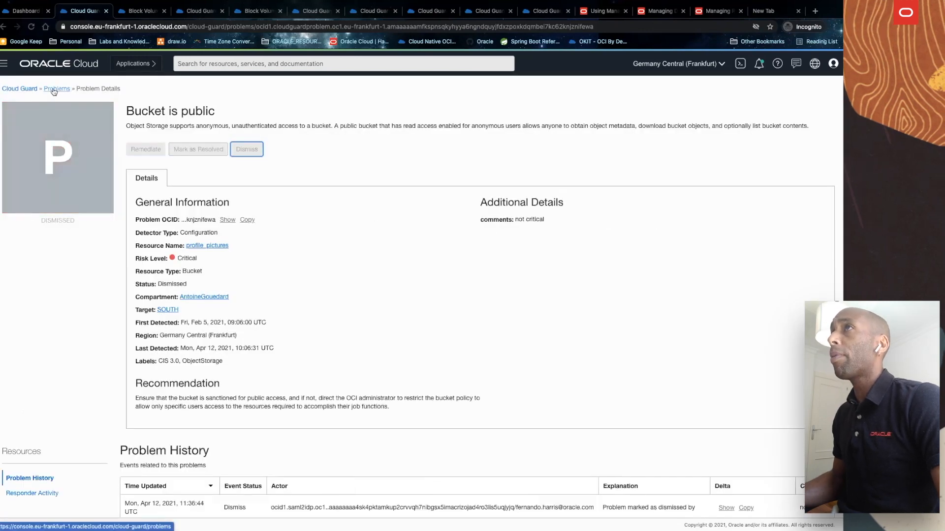
Go back to the Cloud Guard overview and scroll to the 766-problem summary
click(56, 88)
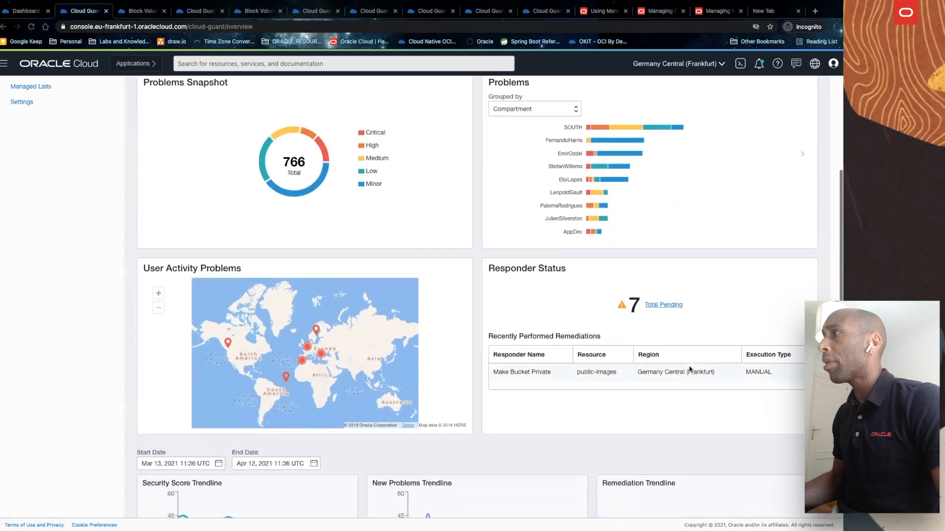
scroll(down, 3)
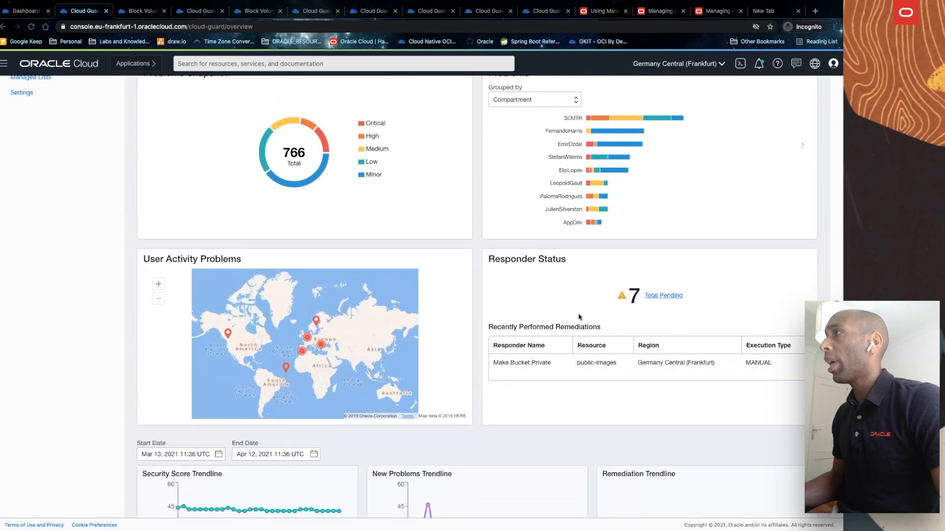
mouse_move(569, 295)
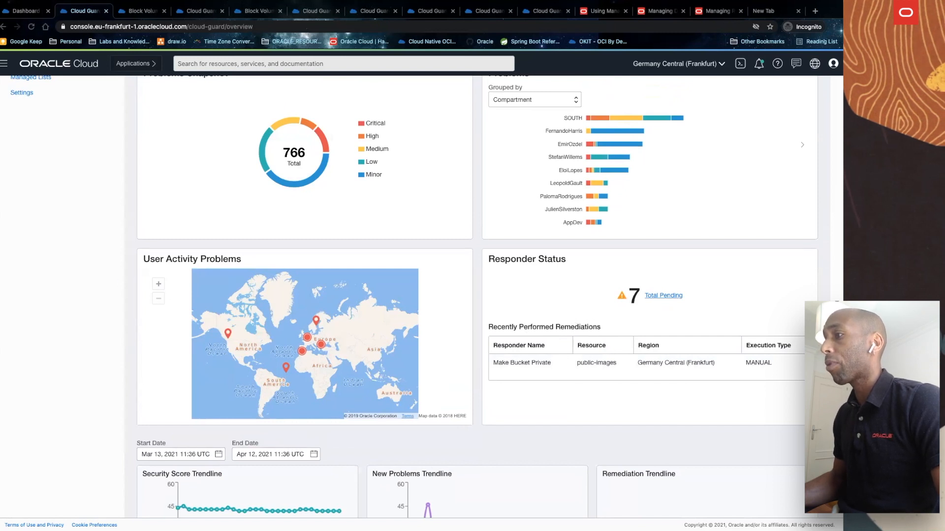
Return to the Cloud Advisor dashboard showing $325 estimated savings and a 42 Fair security rating
click(25, 11)
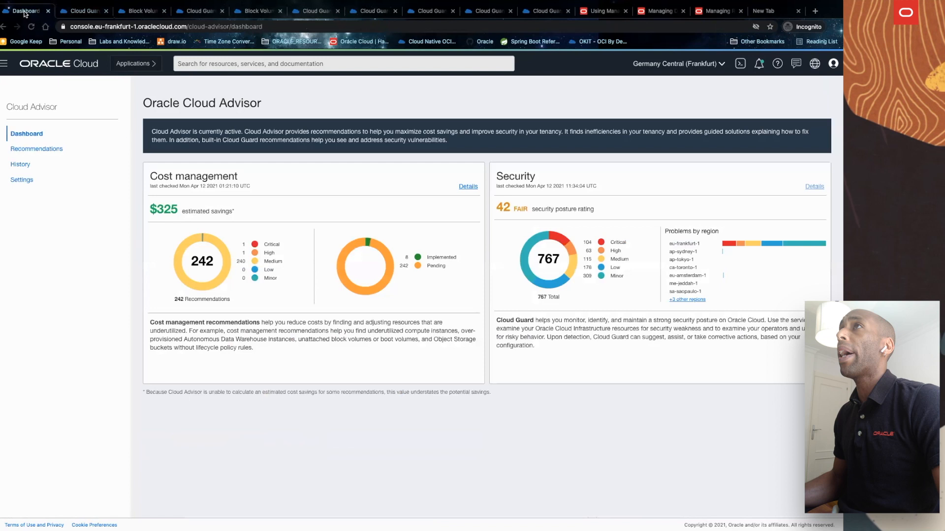
mouse_move(19, 233)
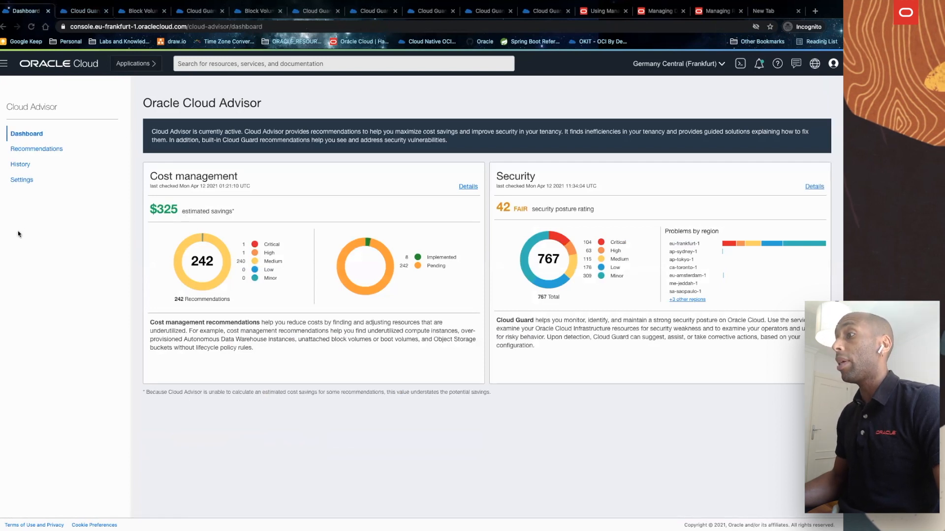
mouse_move(100, 197)
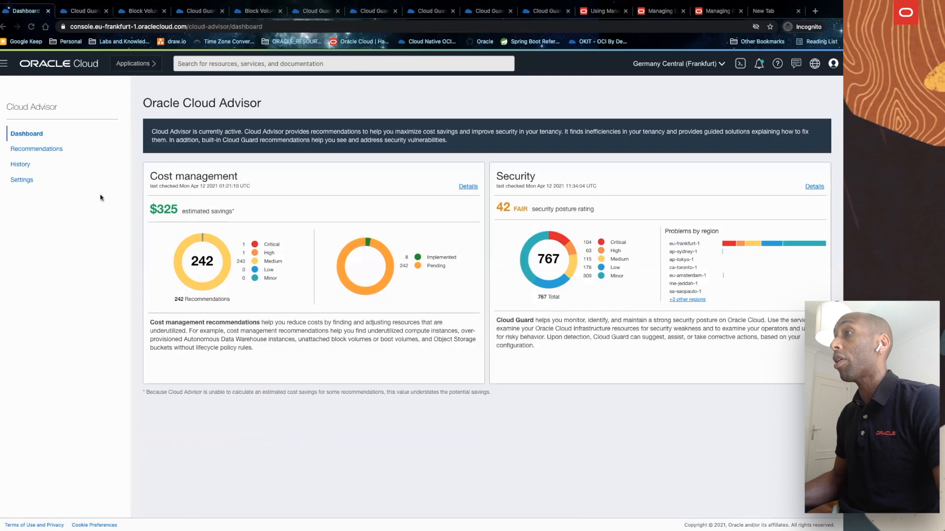